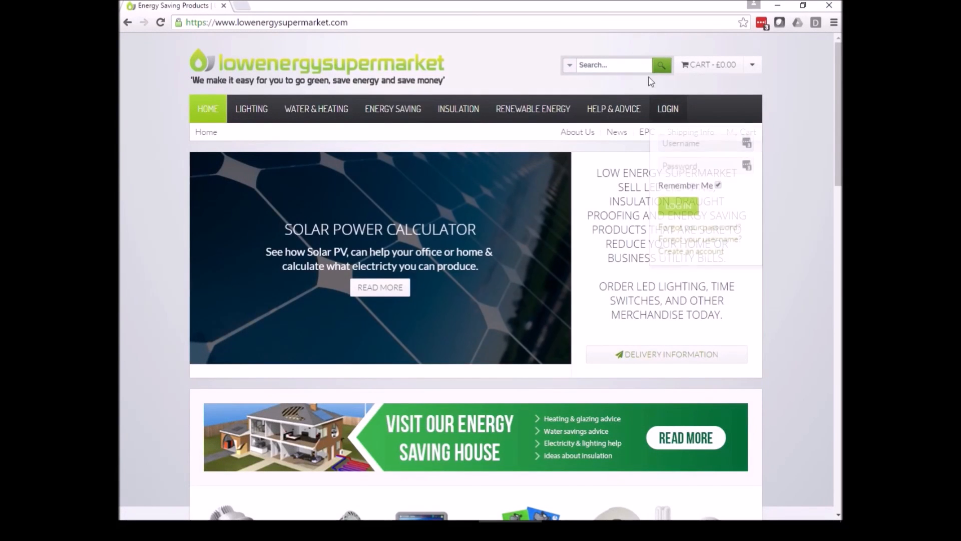
mouse_move(531, 108)
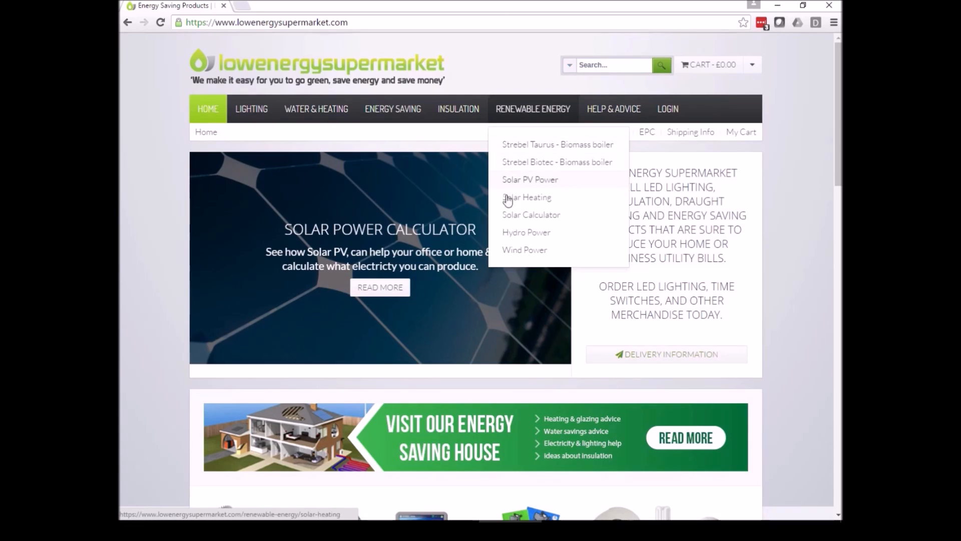
Step: Go to the Solar Calculator page and bring the Solar System Inputs form into view
click(530, 215)
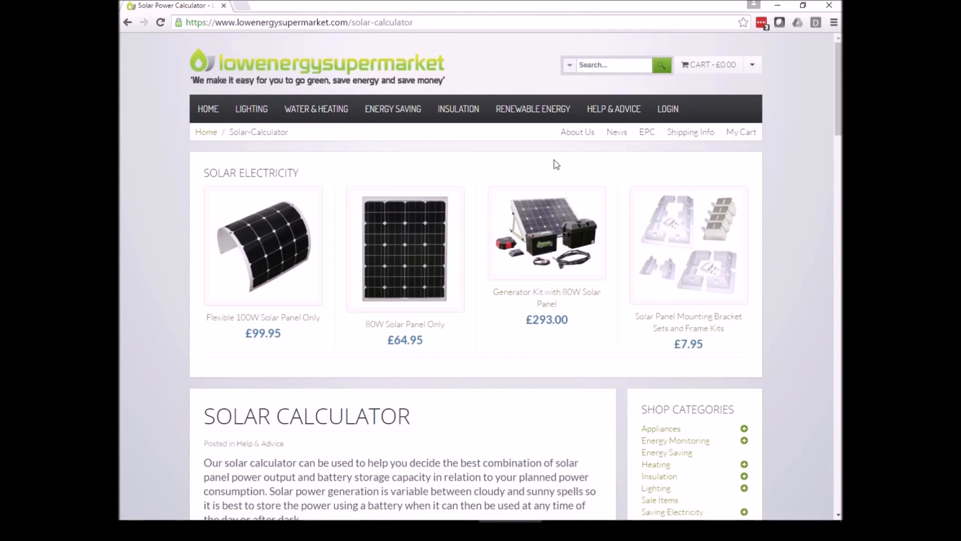
scroll(down, 3)
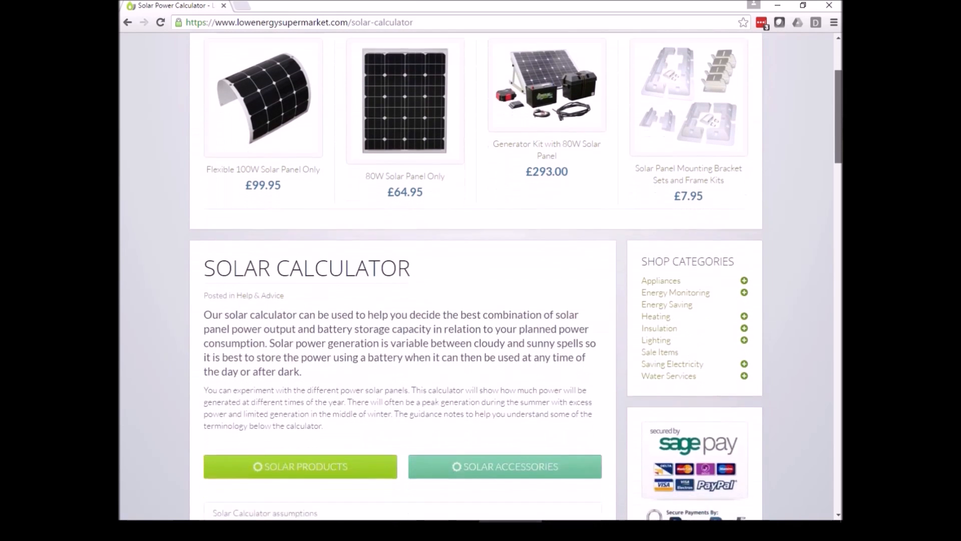
scroll(down, 3)
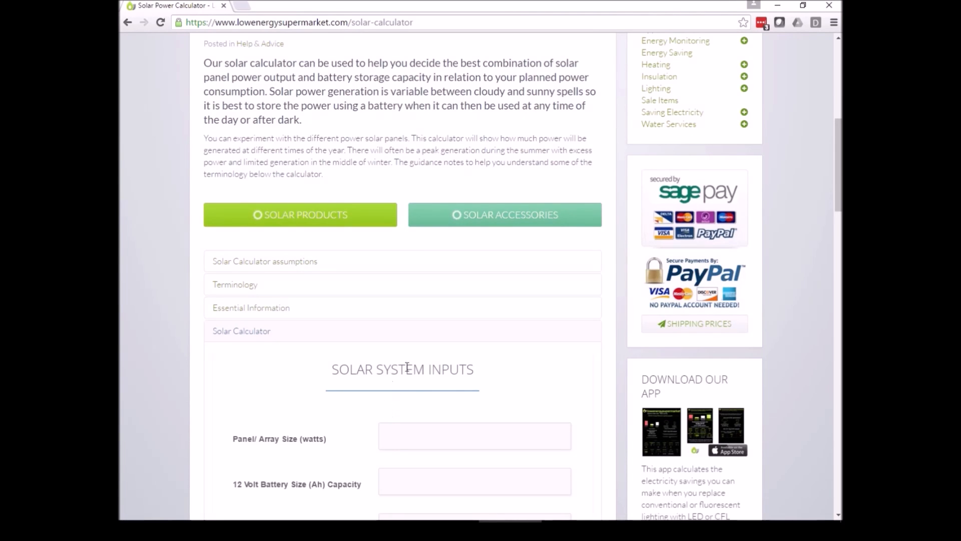
Step: Enter a 150 W panel, 75 Ah battery and 400 W usage power, then calculate
scroll(down, 3)
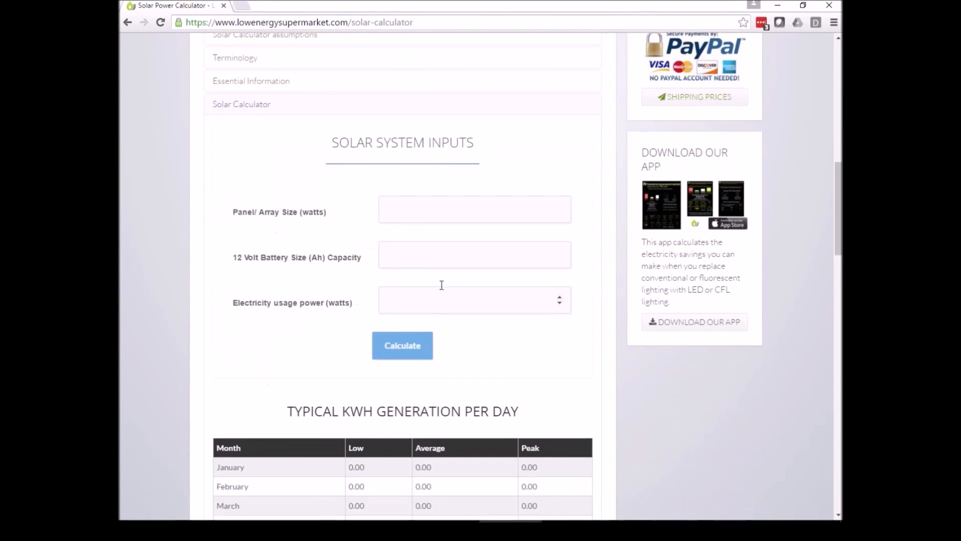
click(474, 209)
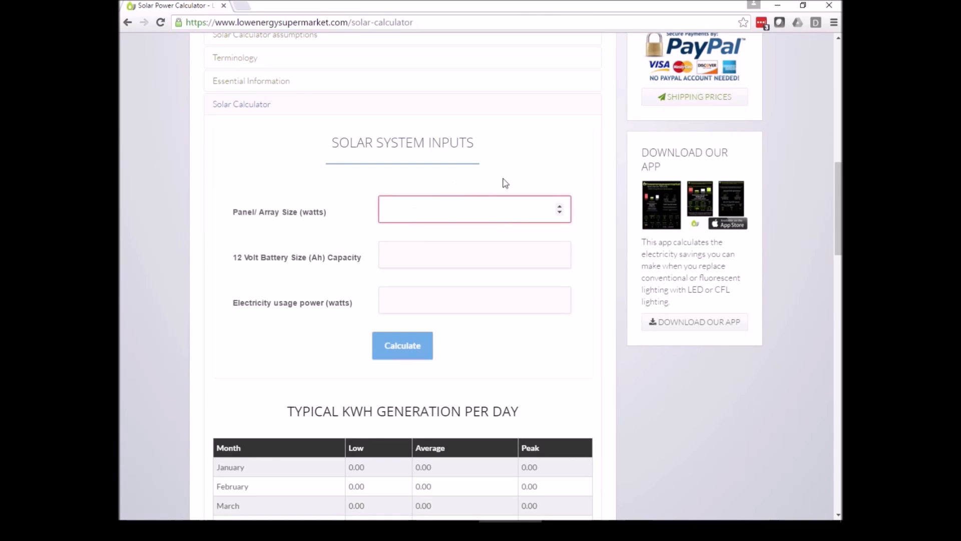
text(150)
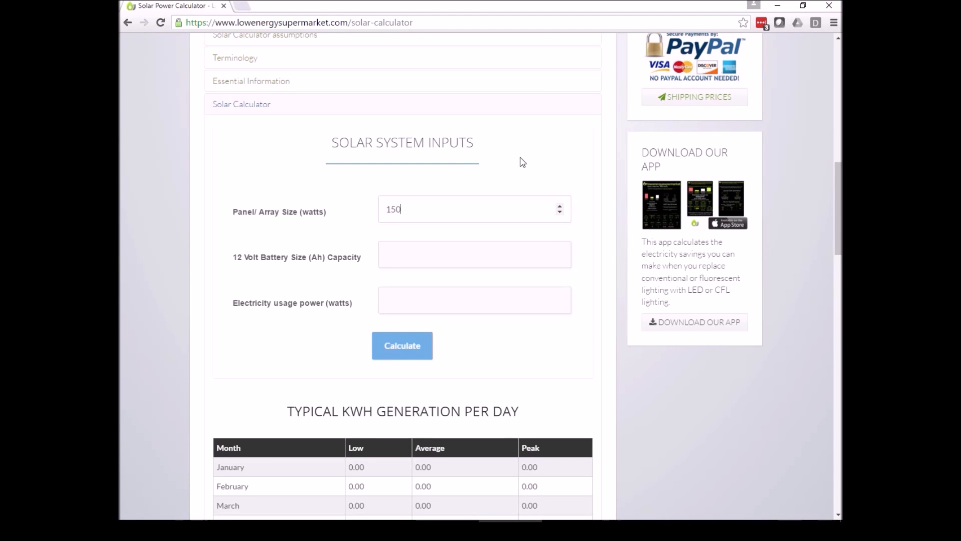
click(474, 253)
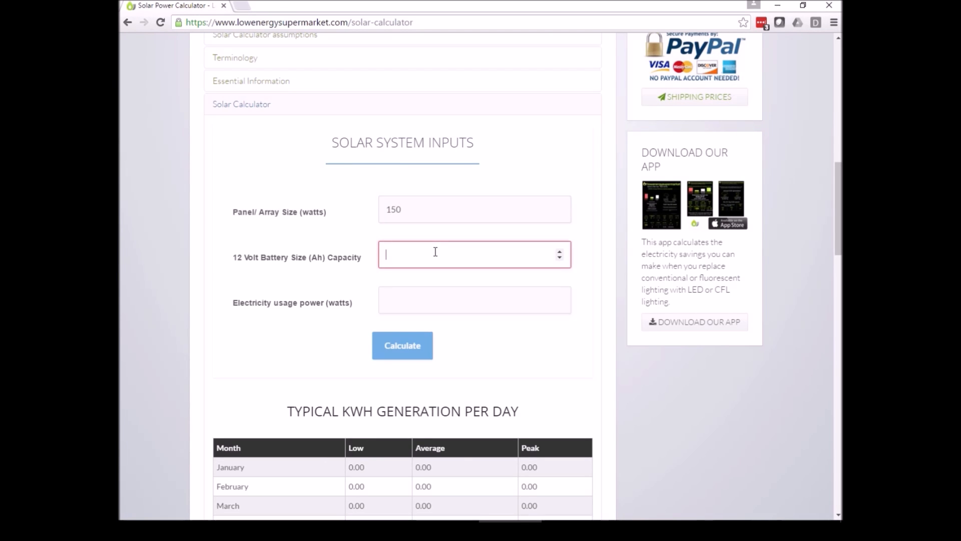
text(75)
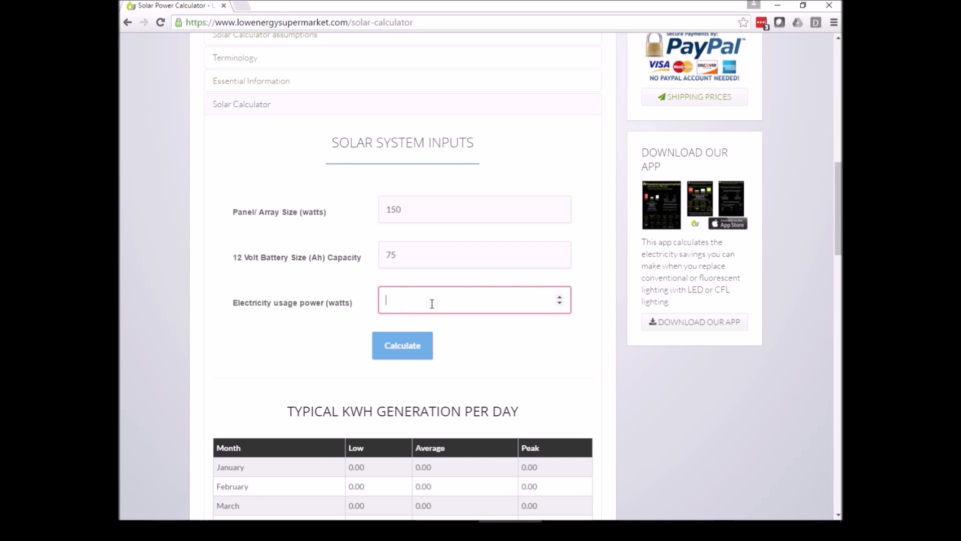
text(400)
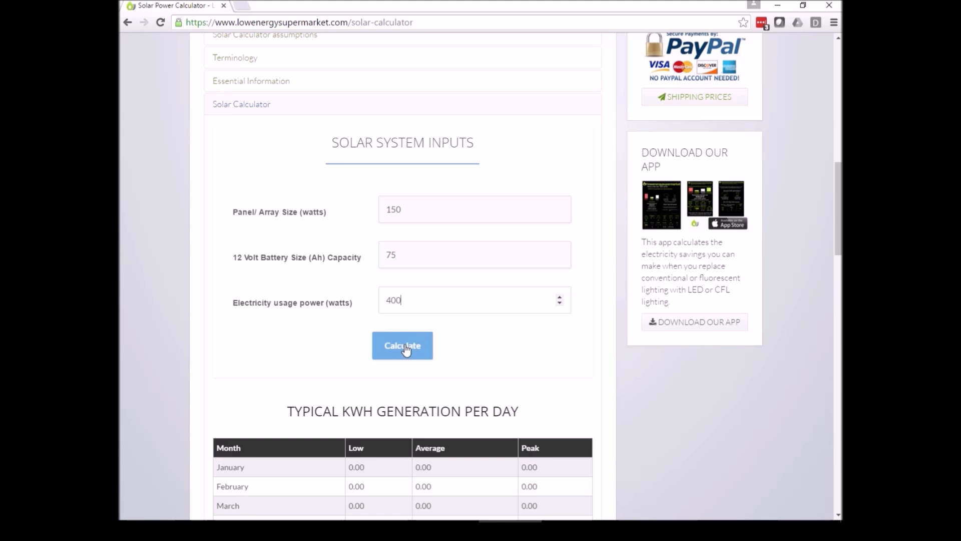
click(403, 345)
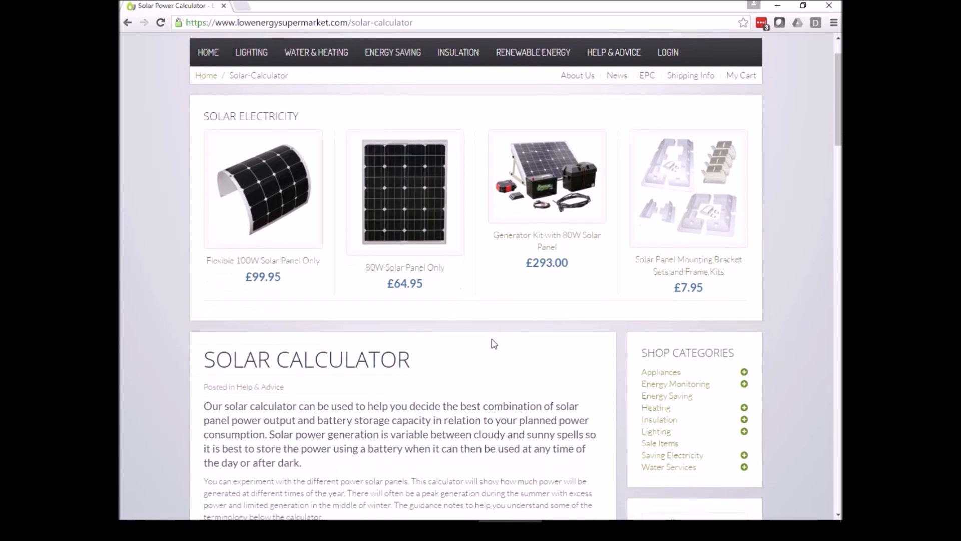
Step: Review the Low, Average and Peak figures in the Typical KWH Generation Per Day table
scroll(down, 3)
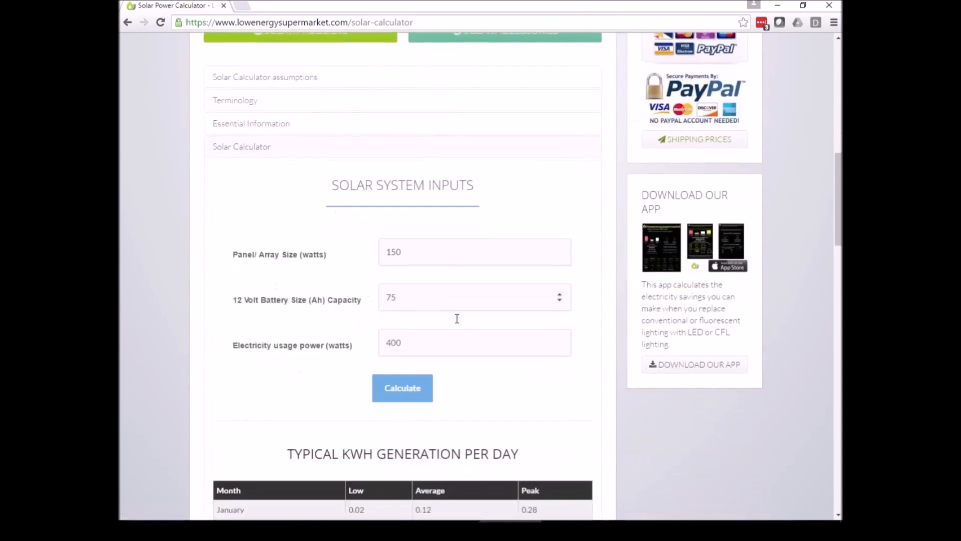
scroll(down, 3)
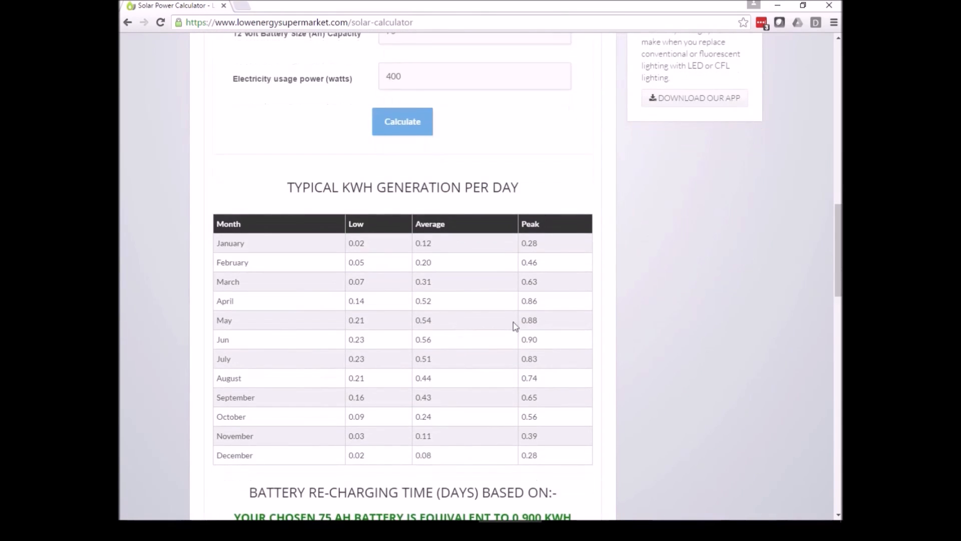
scroll(down, 3)
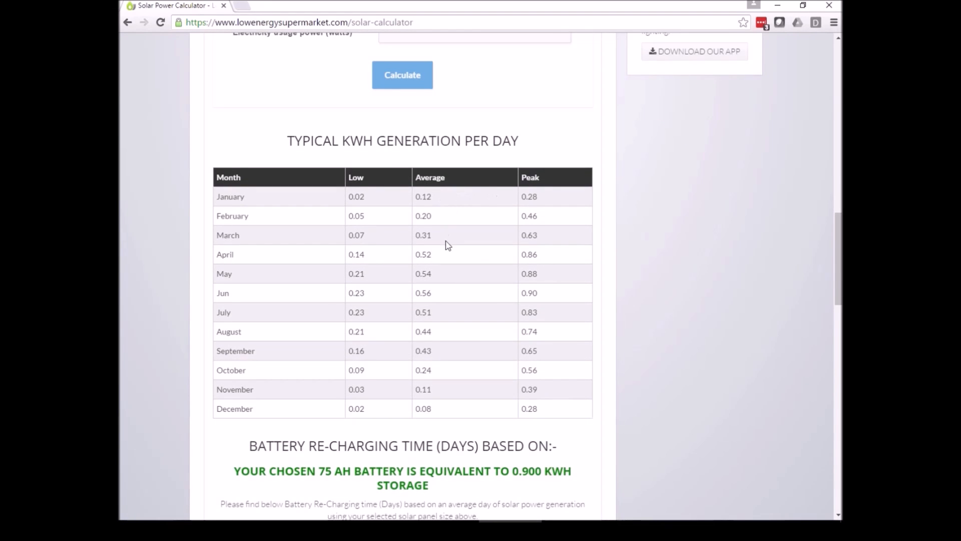
mouse_move(442, 207)
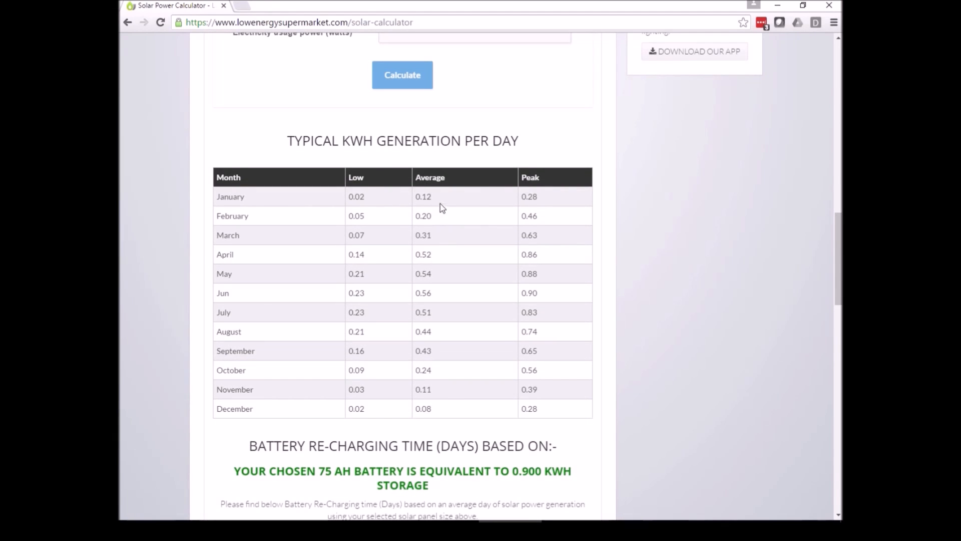
mouse_move(546, 340)
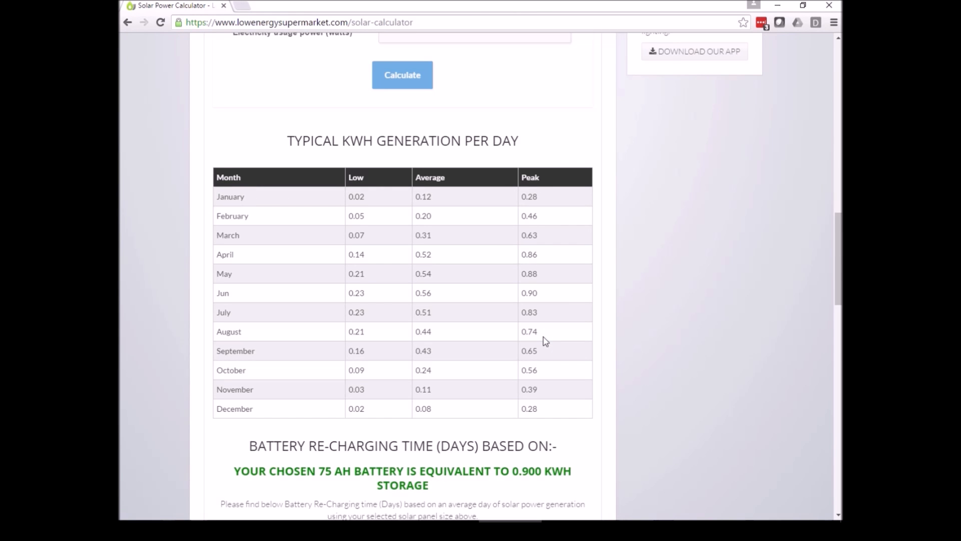
mouse_move(443, 203)
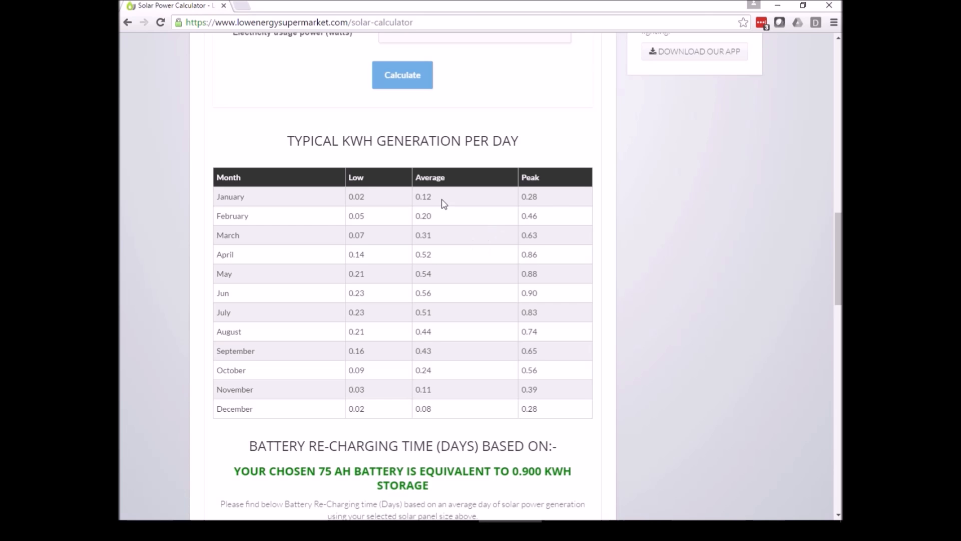
mouse_move(445, 205)
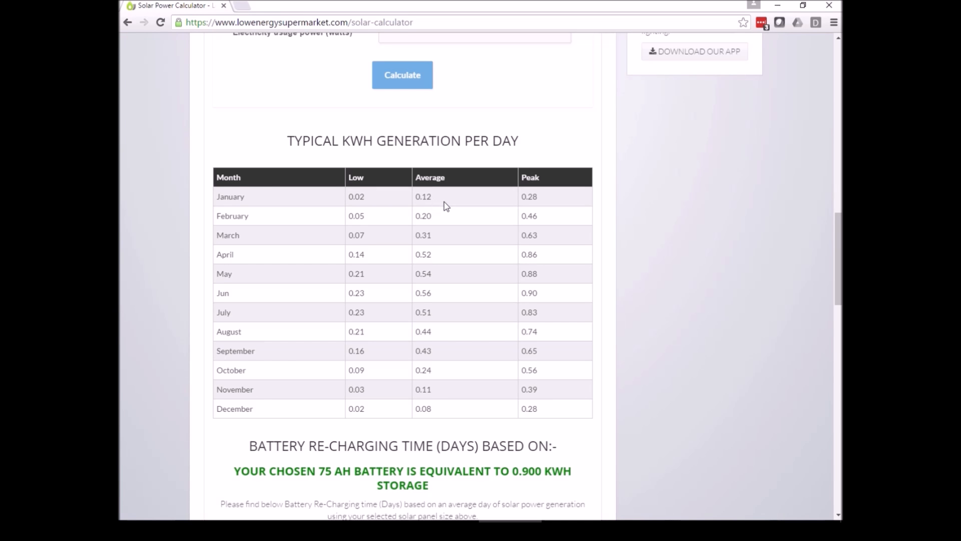
mouse_move(437, 275)
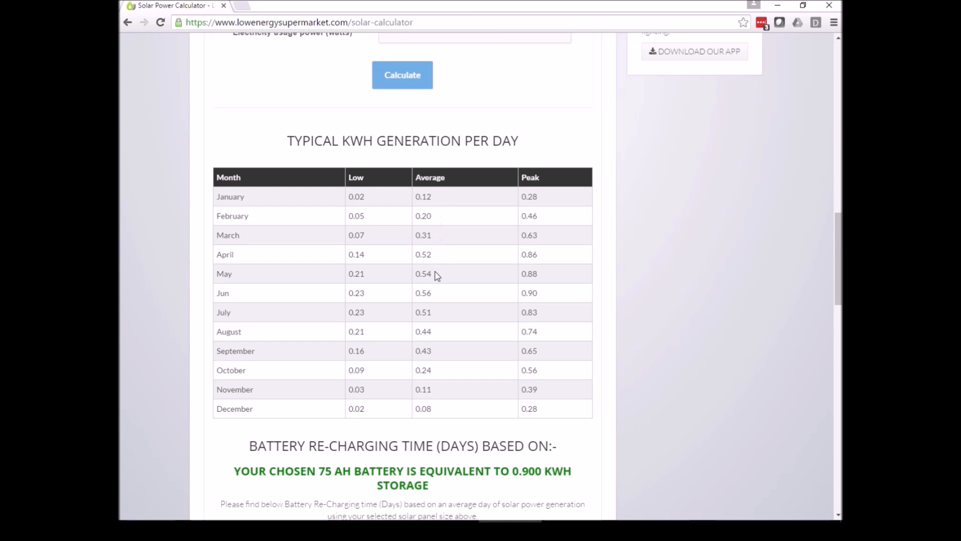
mouse_move(435, 292)
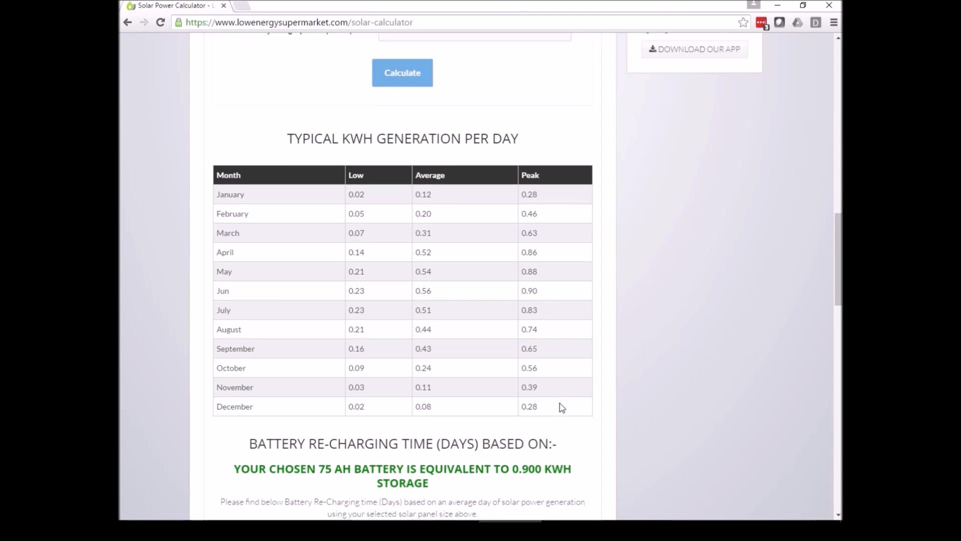
scroll(down, 3)
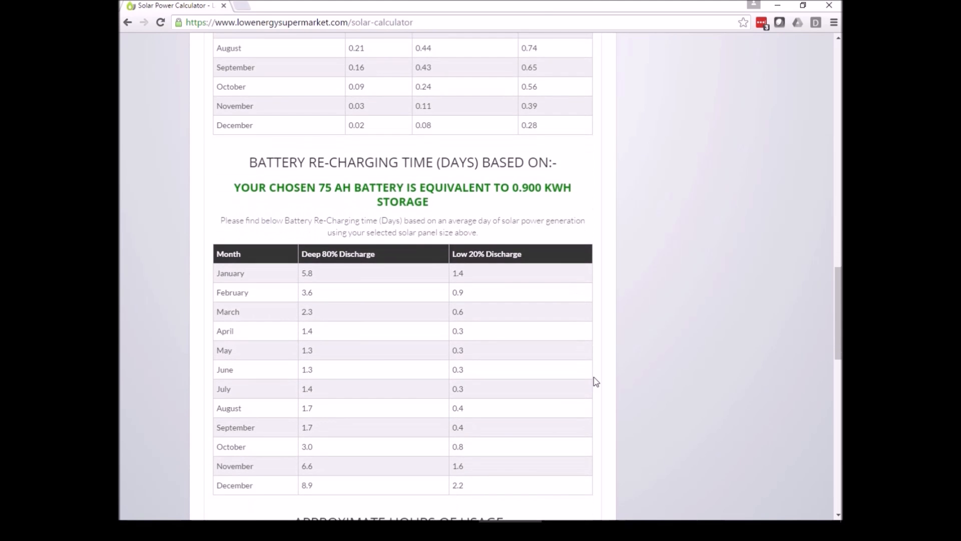
scroll(down, 3)
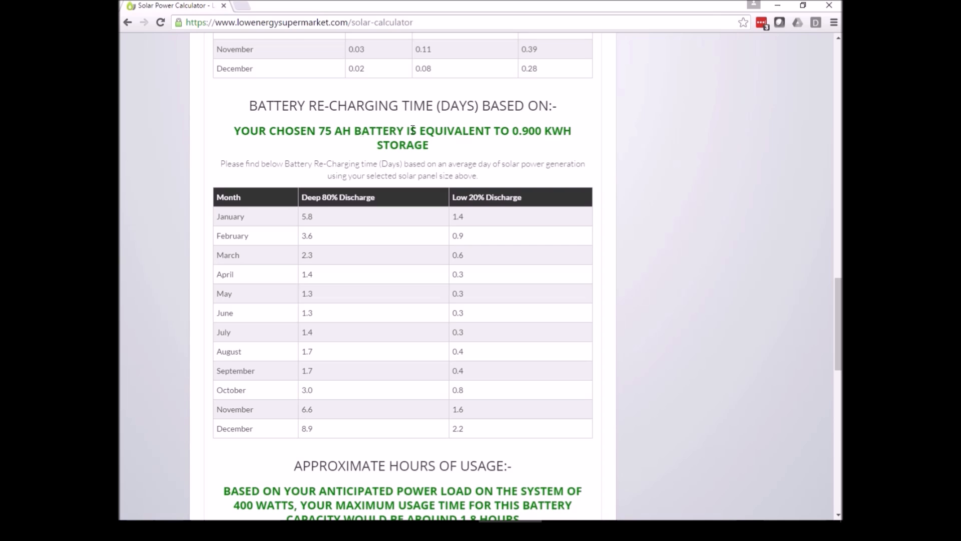
mouse_move(455, 148)
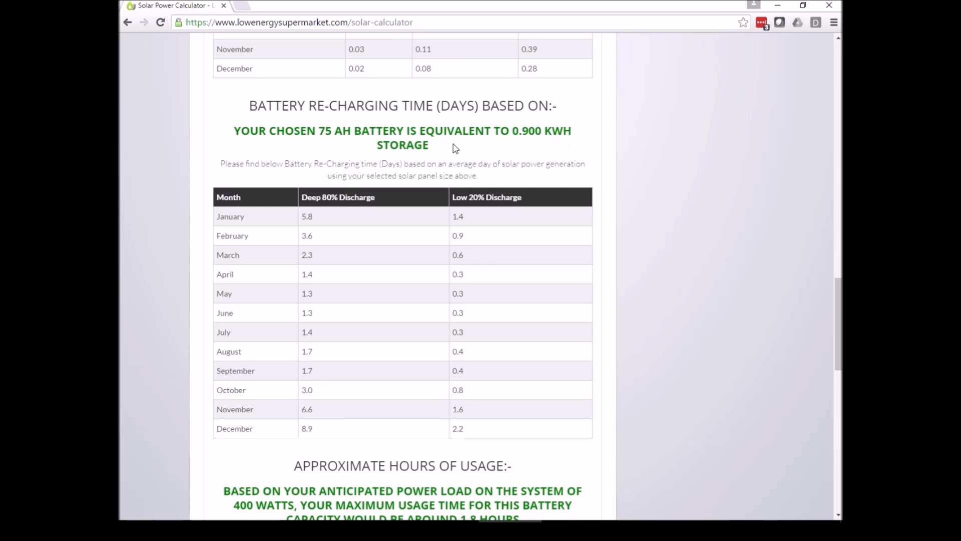
mouse_move(468, 158)
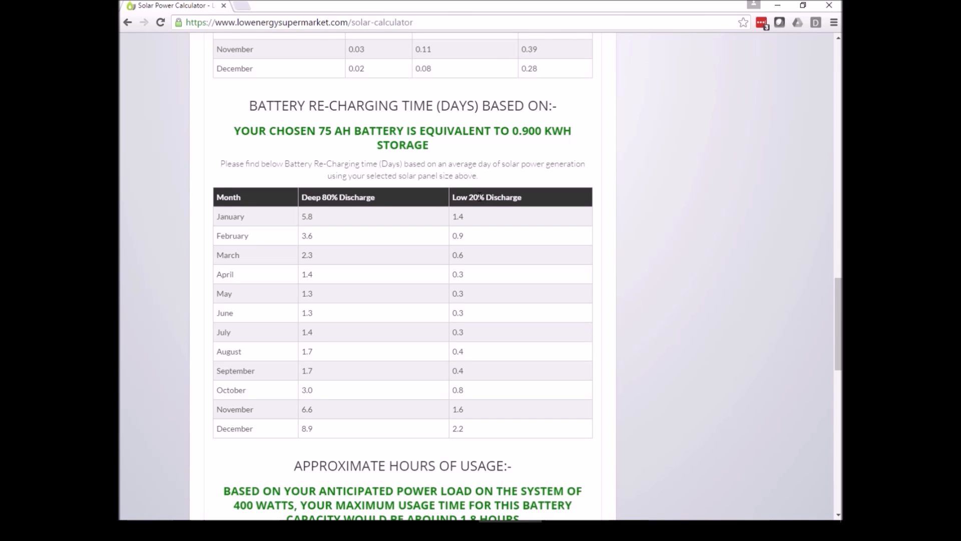
scroll(down, 3)
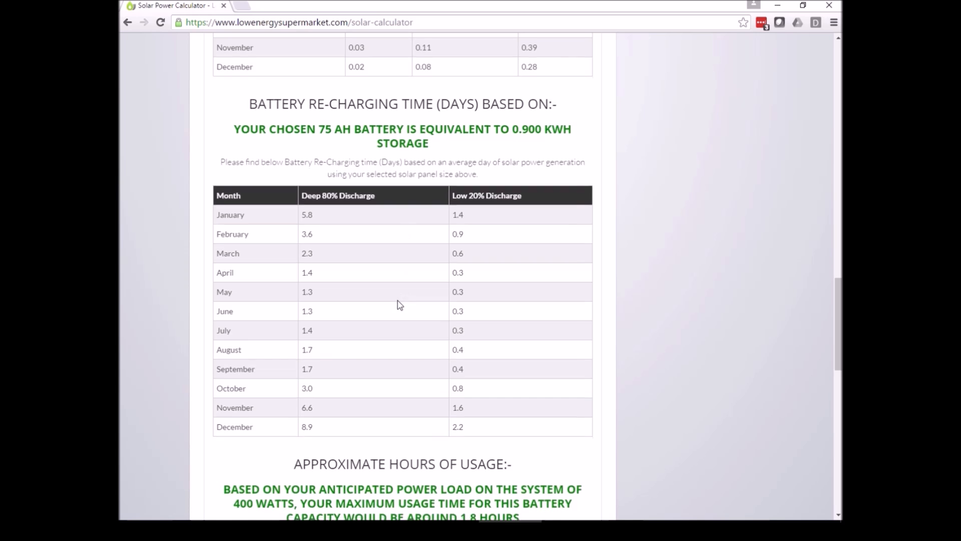
scroll(down, 3)
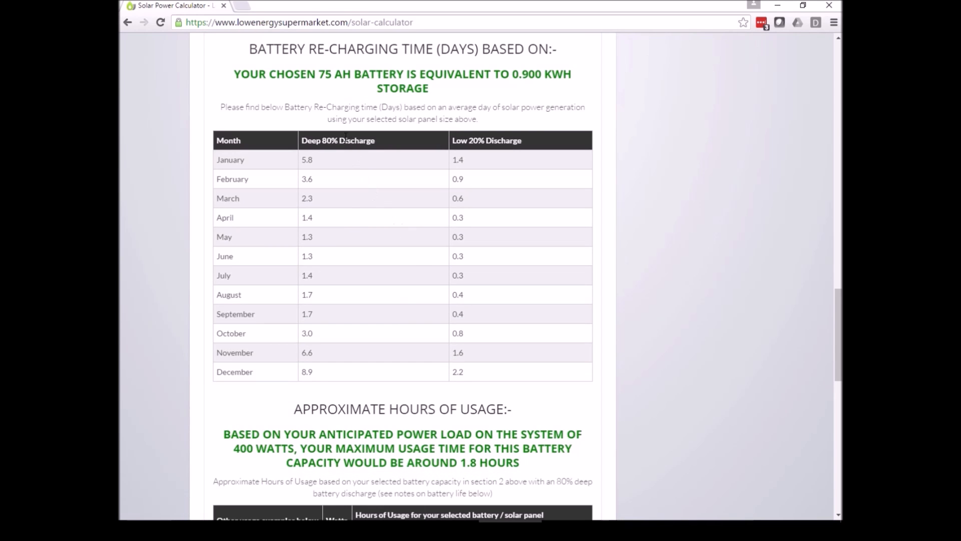
mouse_move(326, 152)
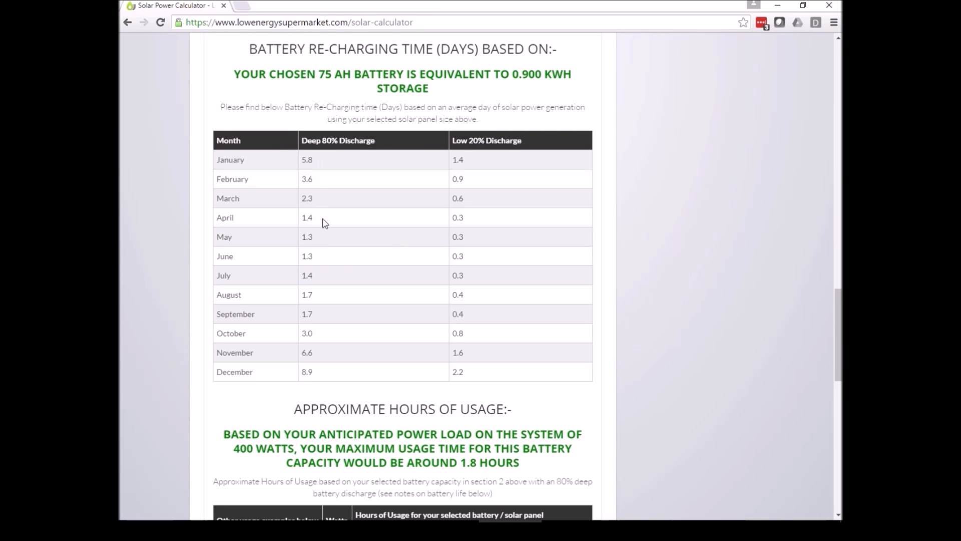
mouse_move(335, 238)
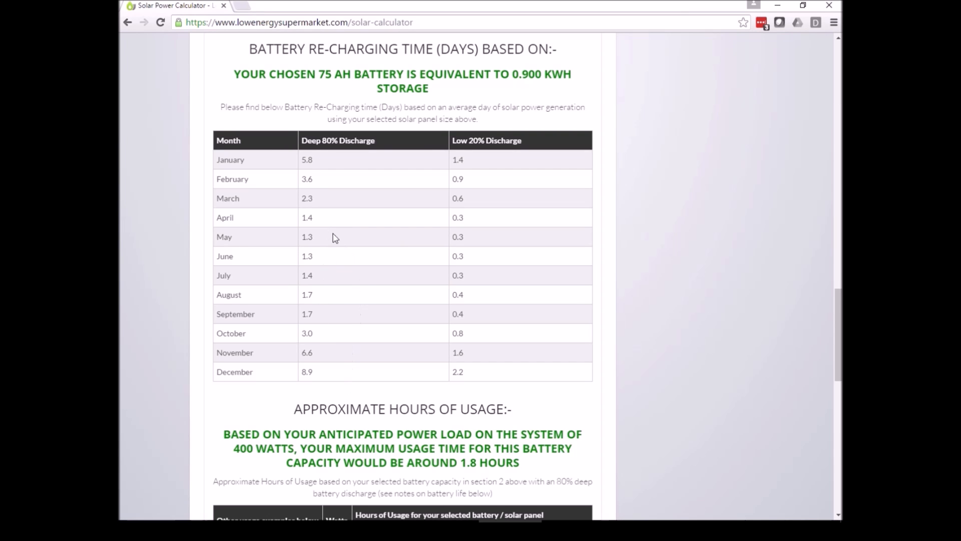
mouse_move(323, 239)
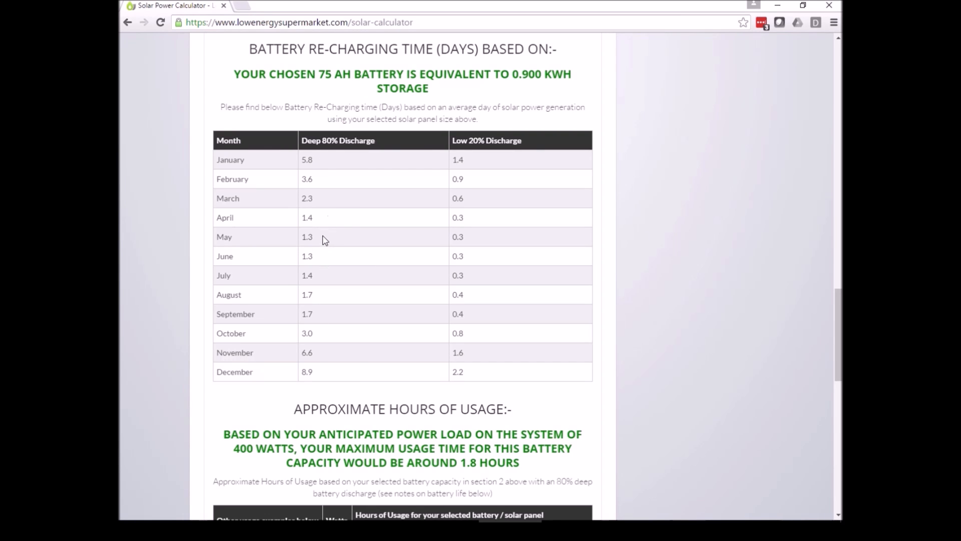
mouse_move(314, 257)
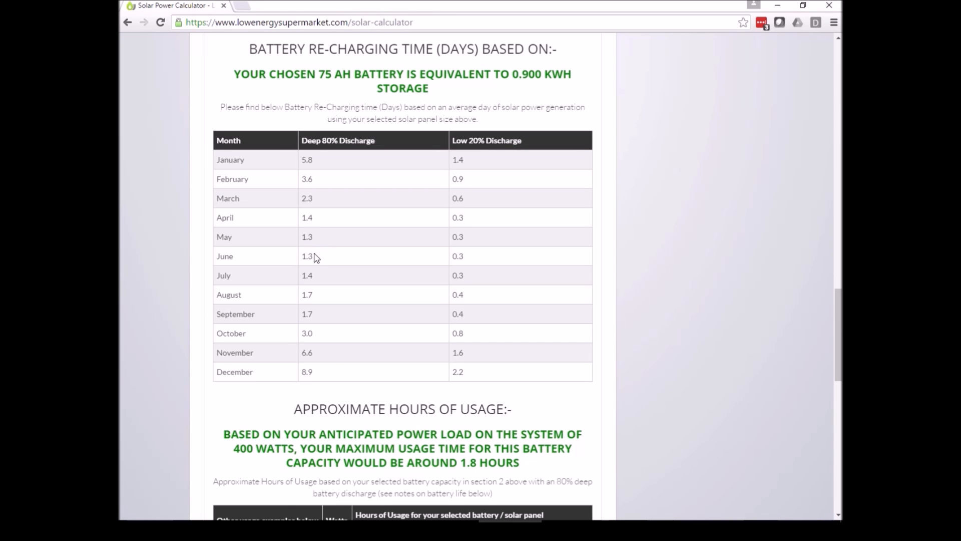
mouse_move(354, 251)
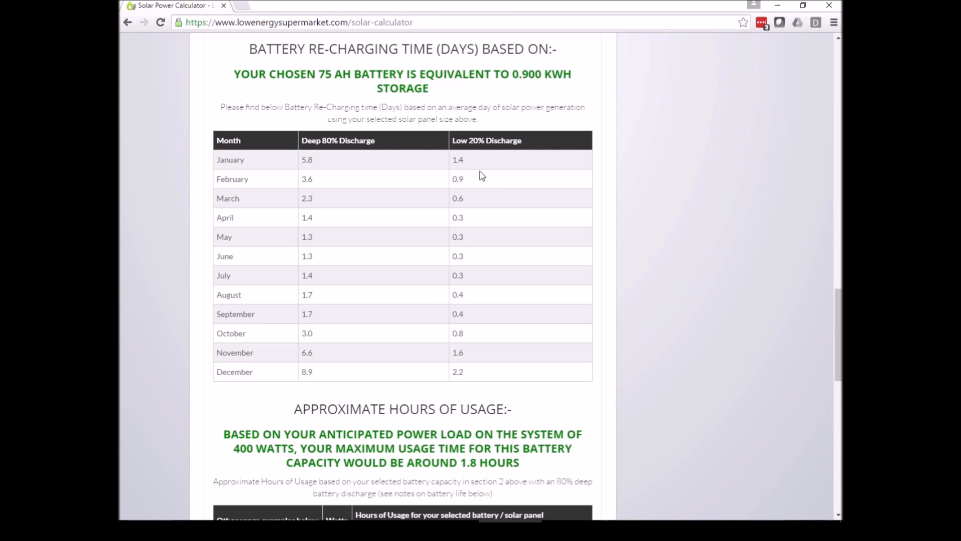
mouse_move(458, 159)
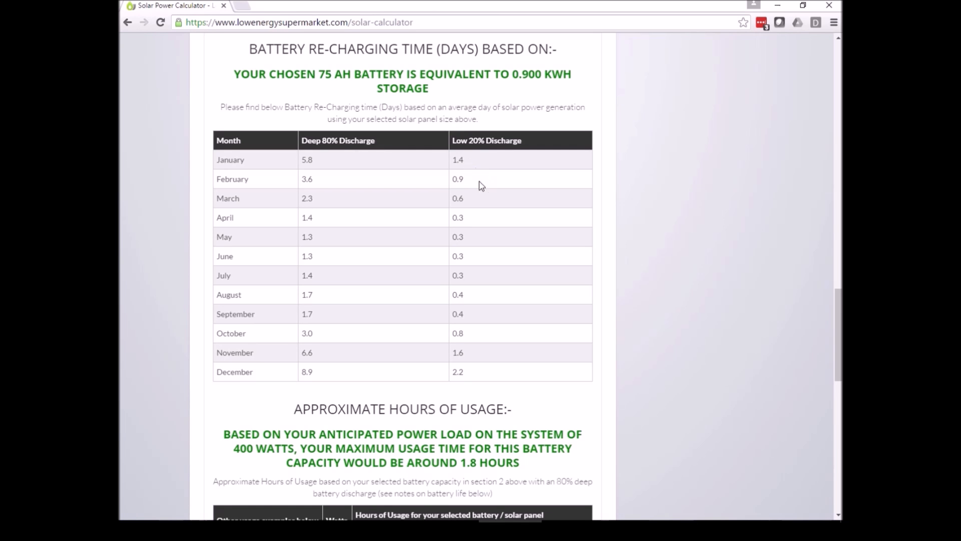
mouse_move(712, 354)
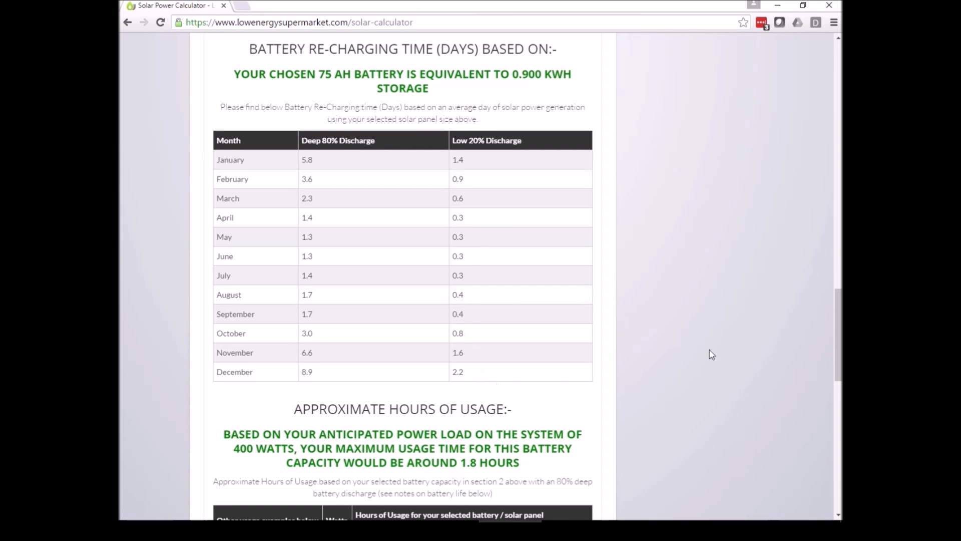
scroll(down, 3)
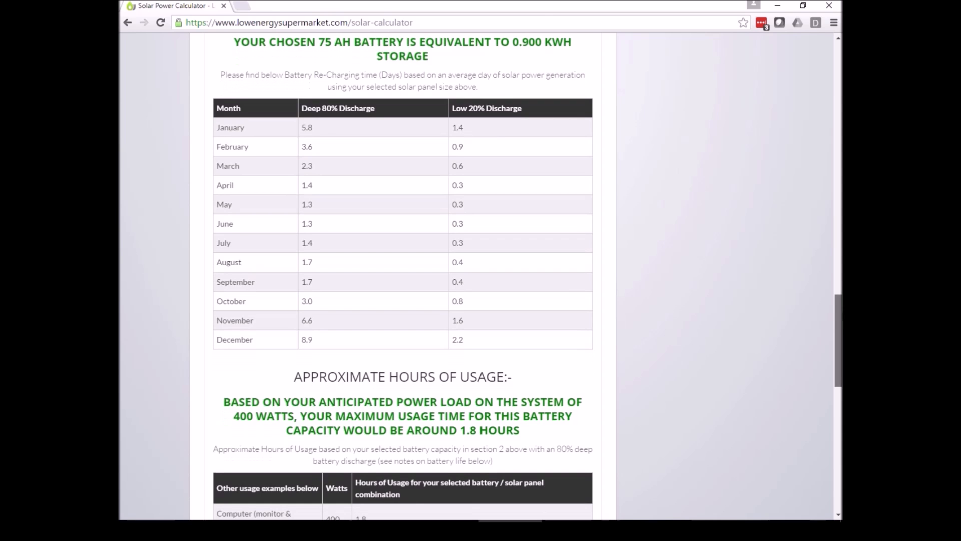
scroll(down, 3)
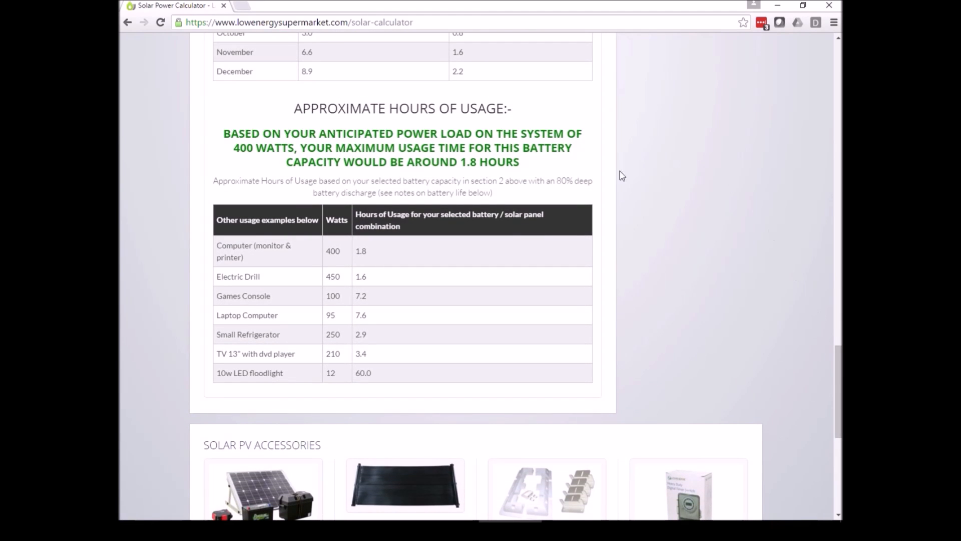
mouse_move(416, 179)
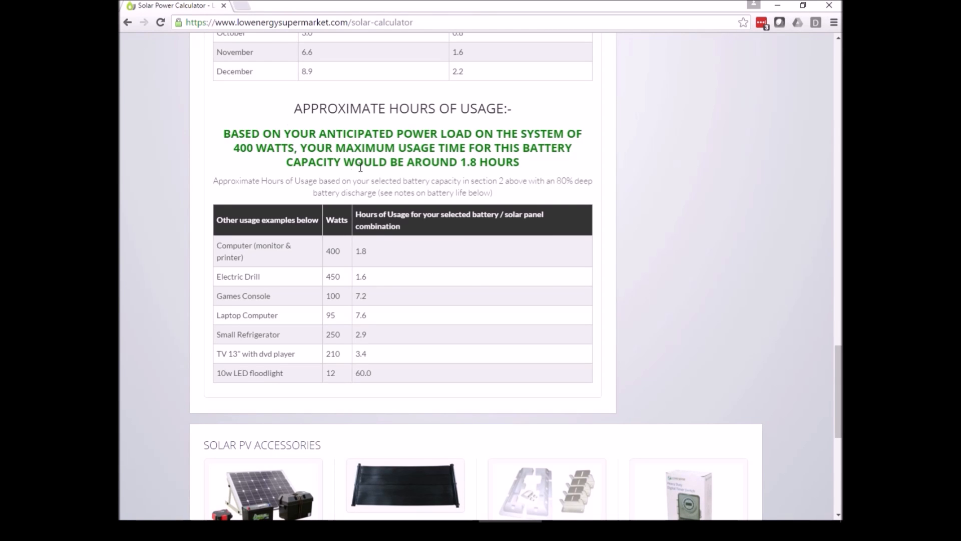
mouse_move(469, 167)
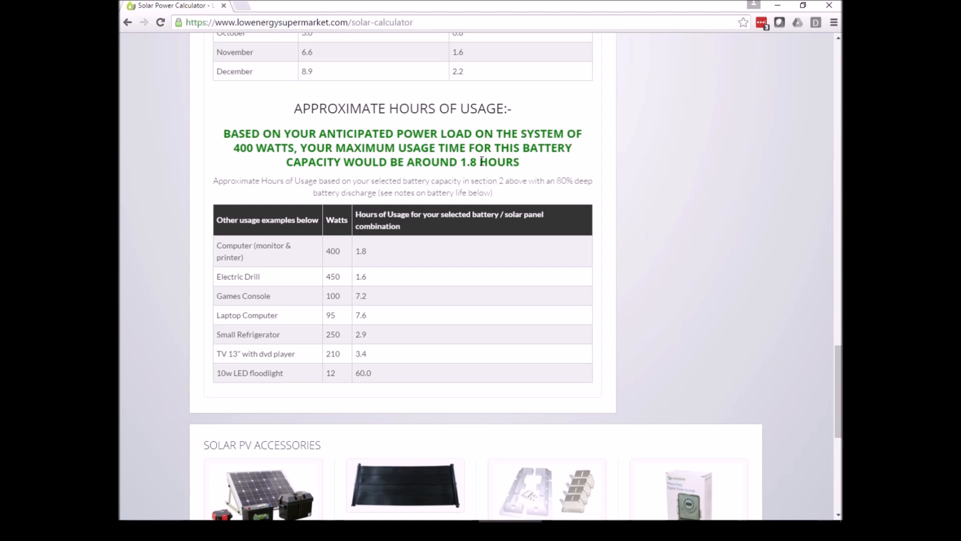
mouse_move(297, 248)
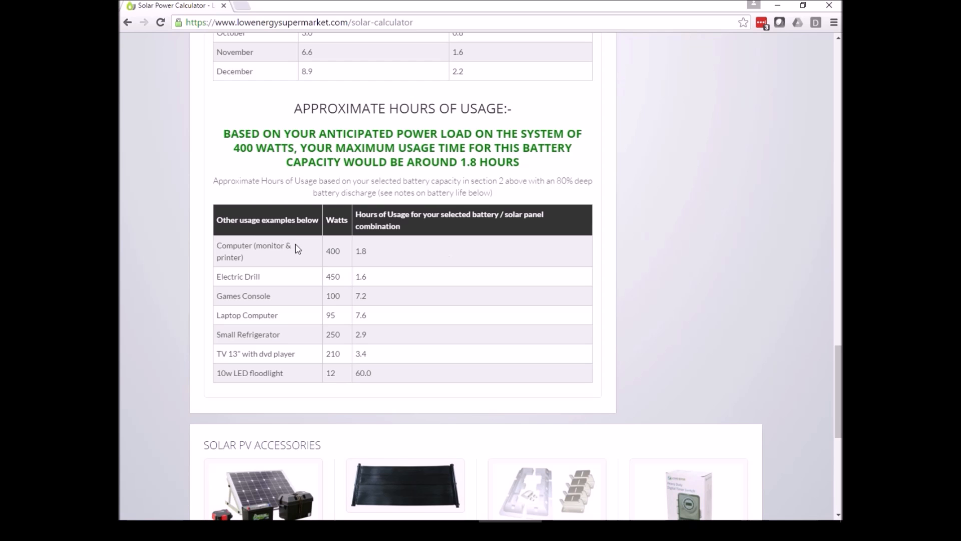
mouse_move(262, 262)
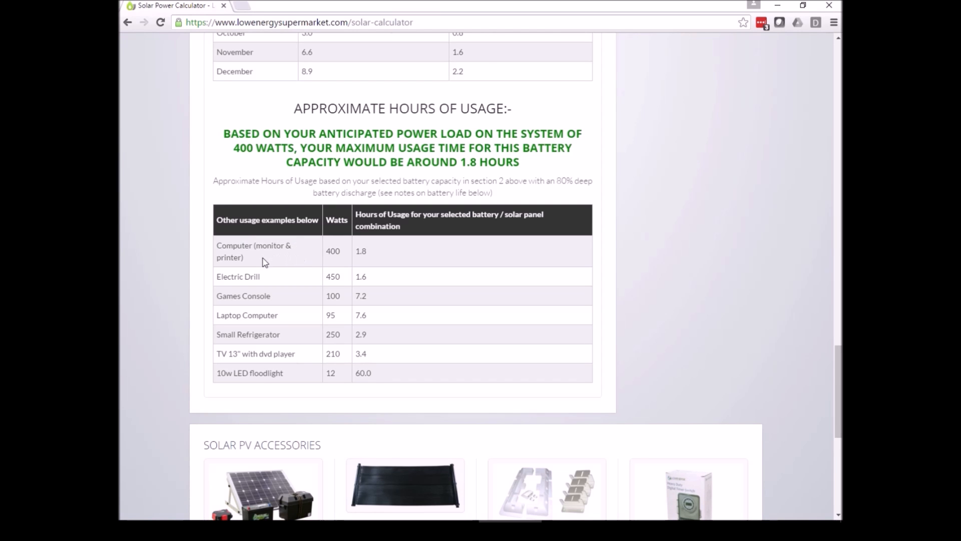
mouse_move(397, 272)
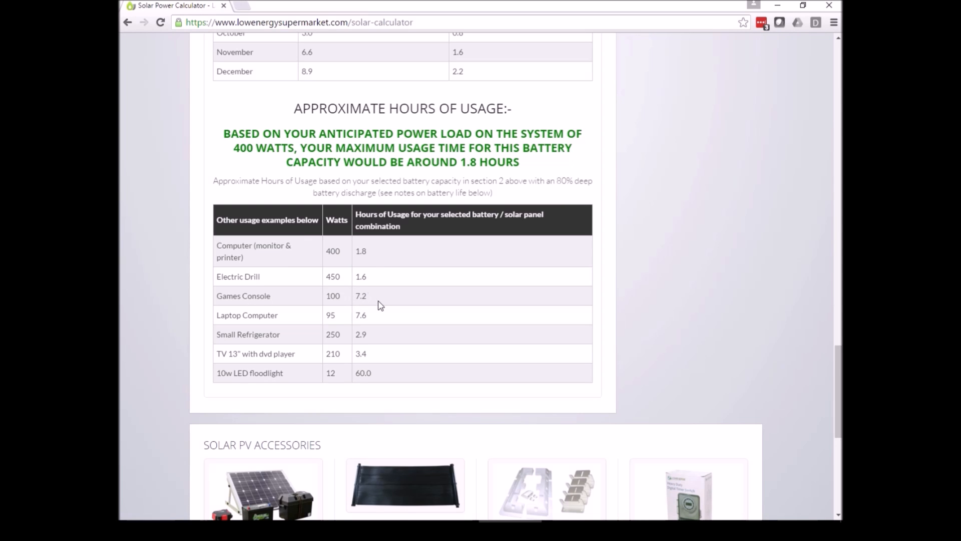
mouse_move(395, 313)
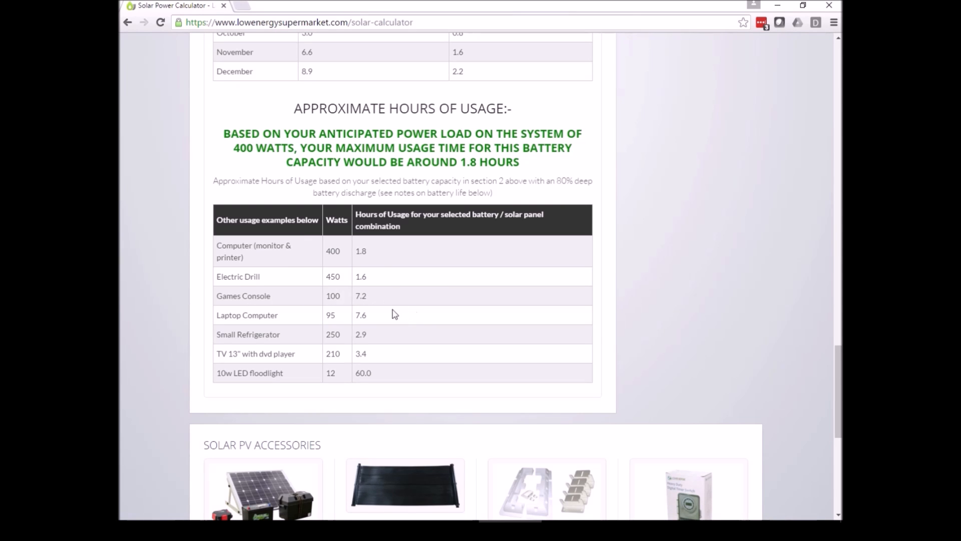
mouse_move(377, 307)
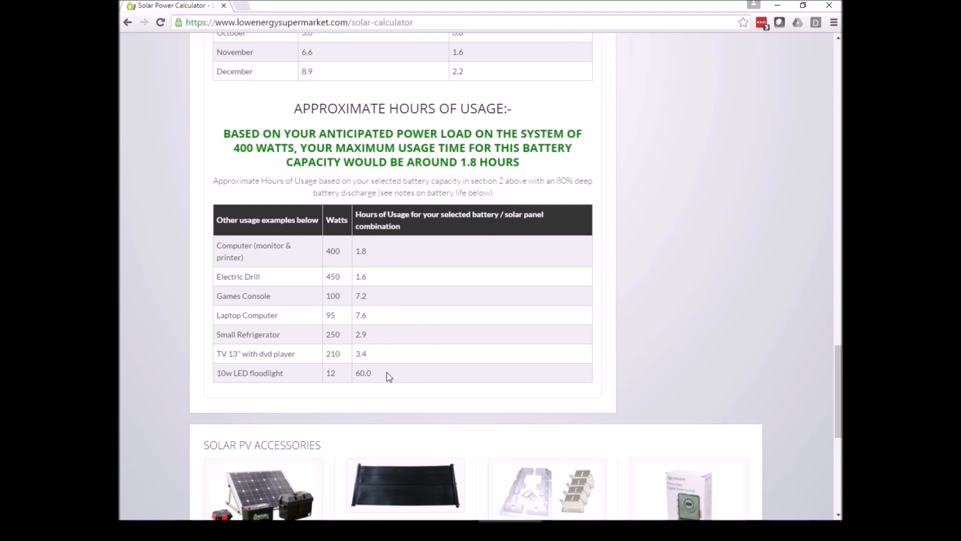
mouse_move(452, 382)
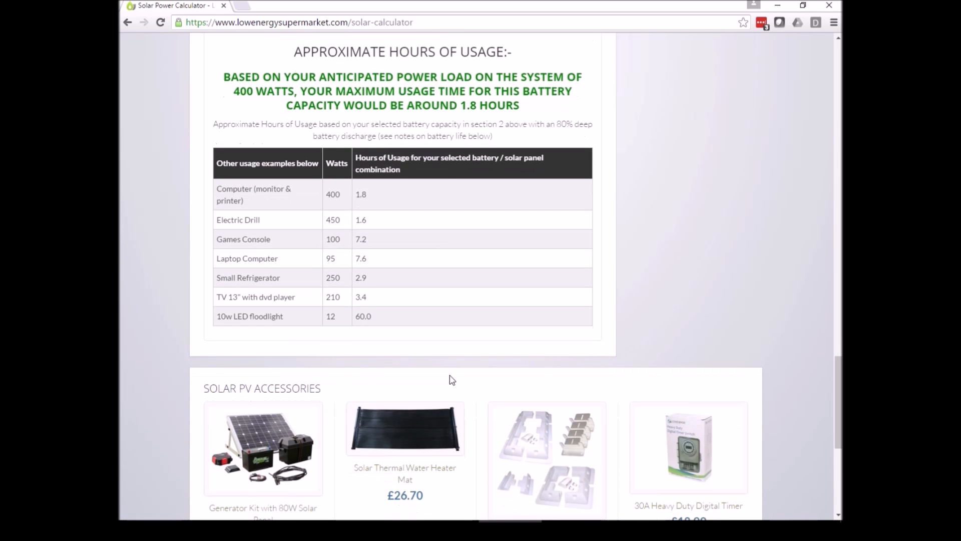
scroll(down, 3)
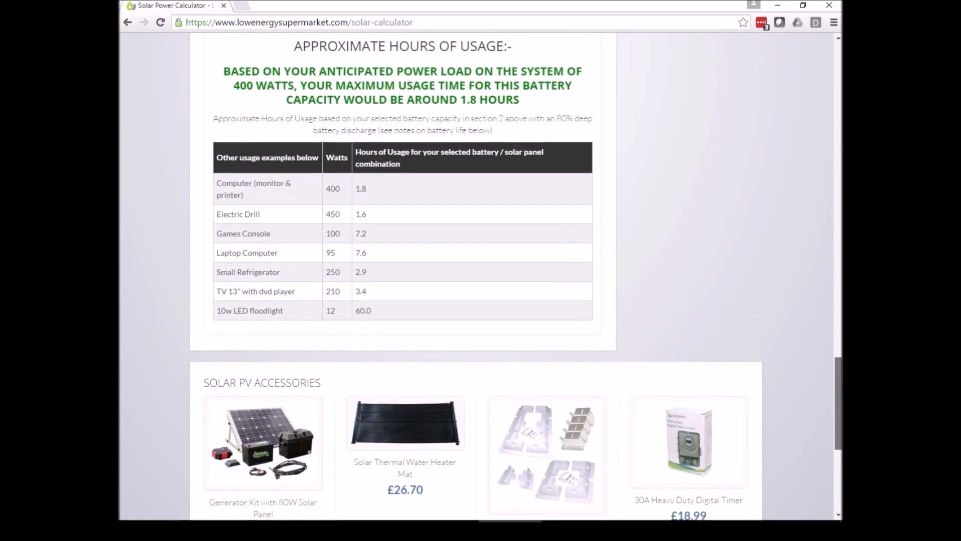